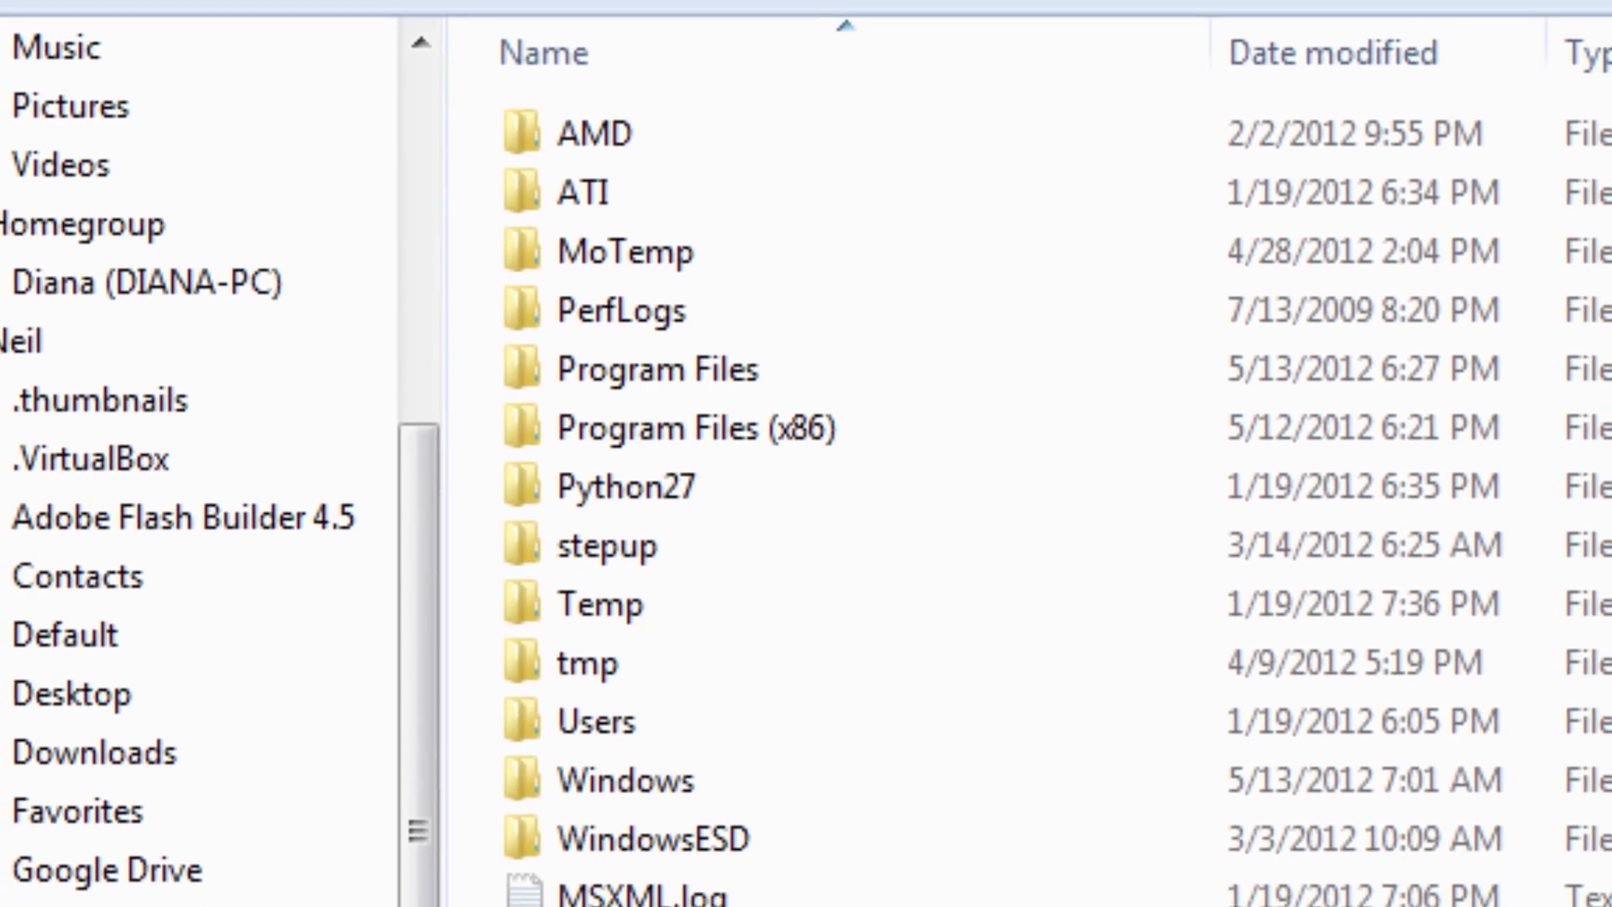
pyautogui.scroll(-3)
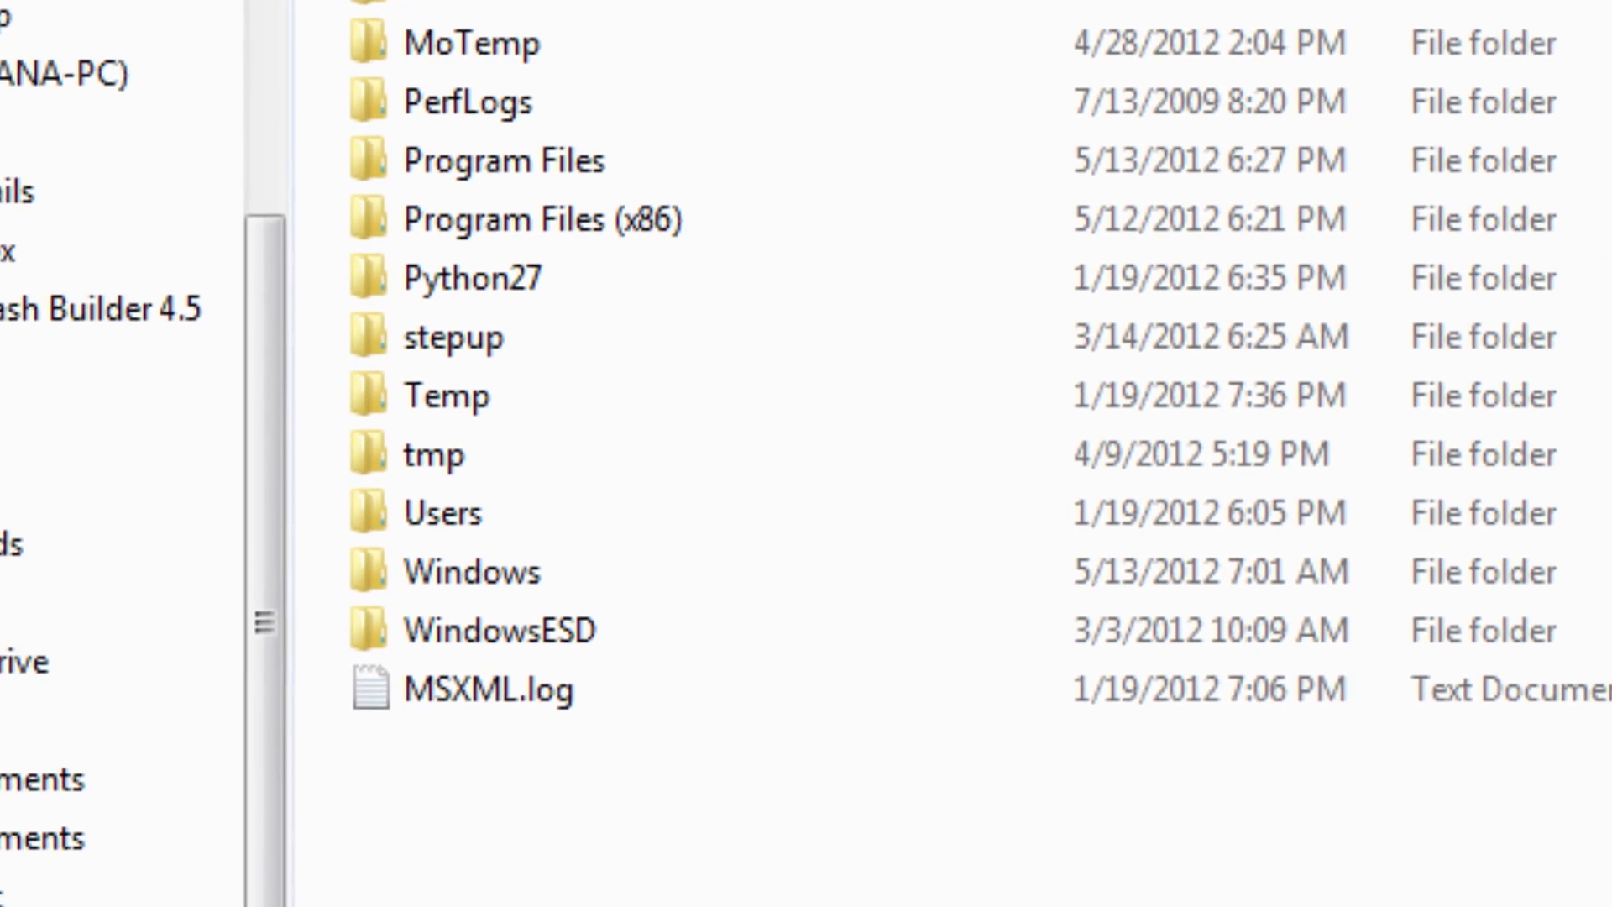
pyautogui.scroll(-3)
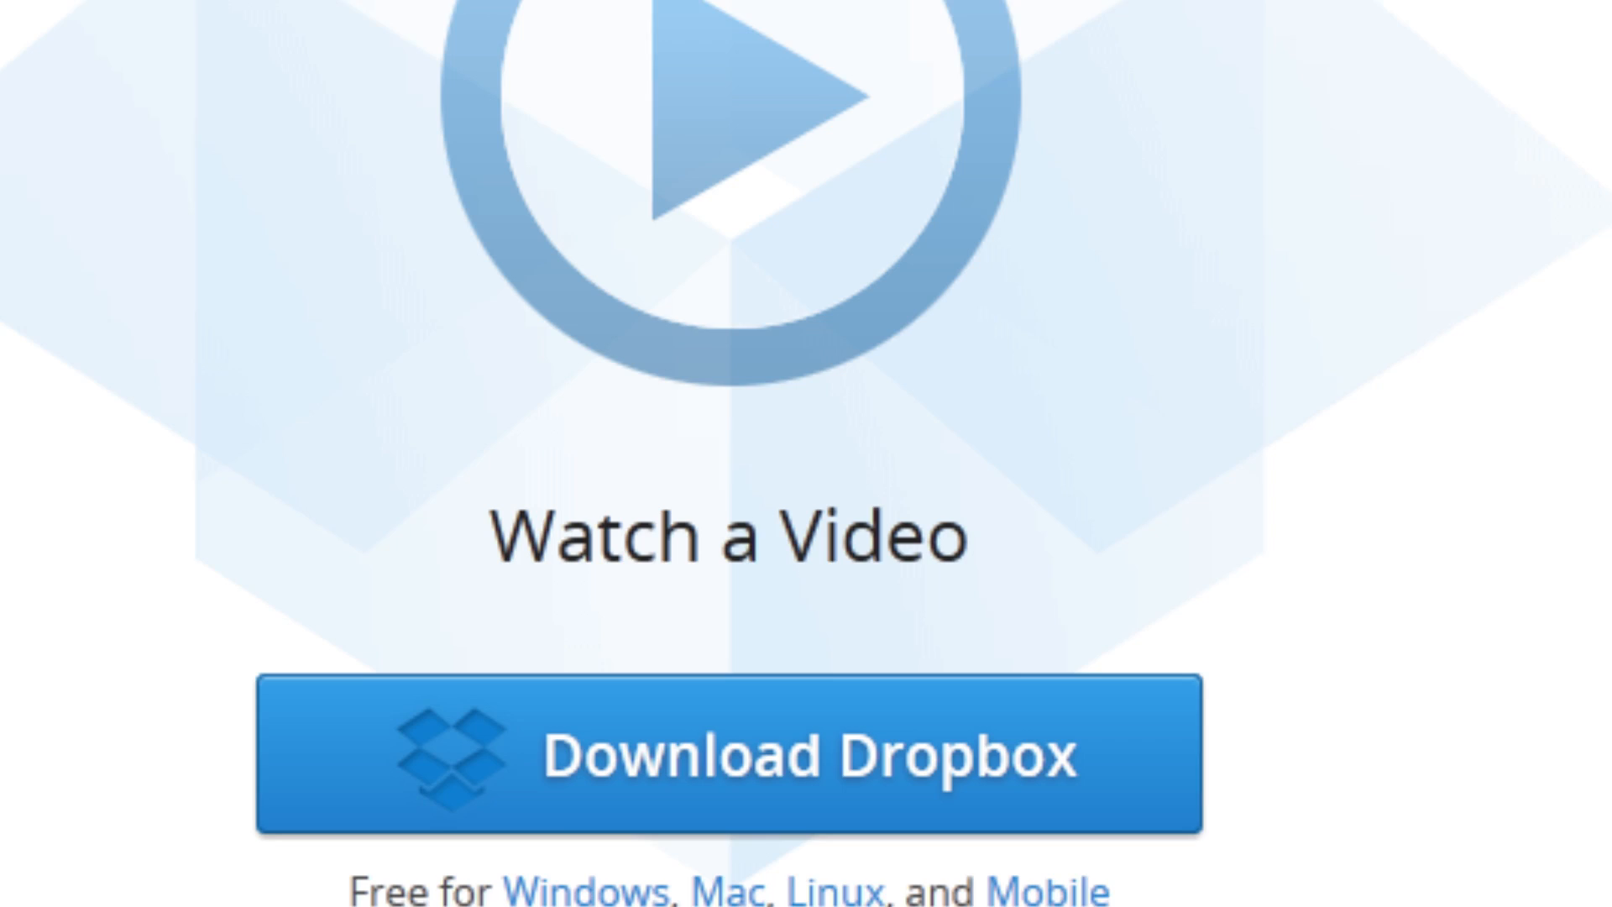
pyautogui.scroll(-3)
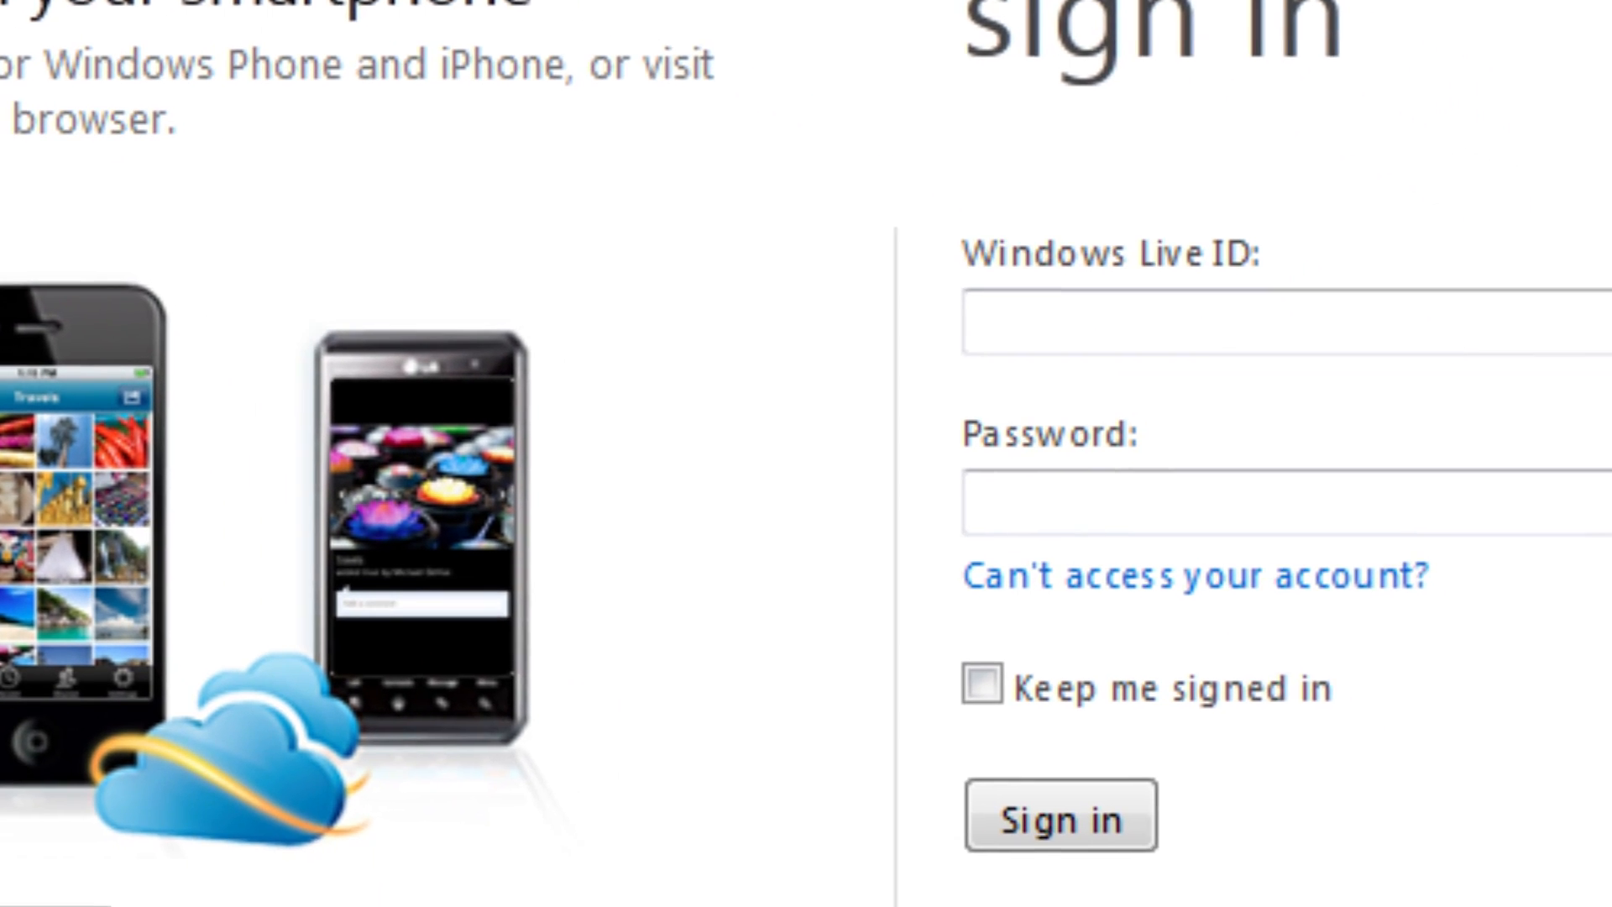
pyautogui.scroll(-3)
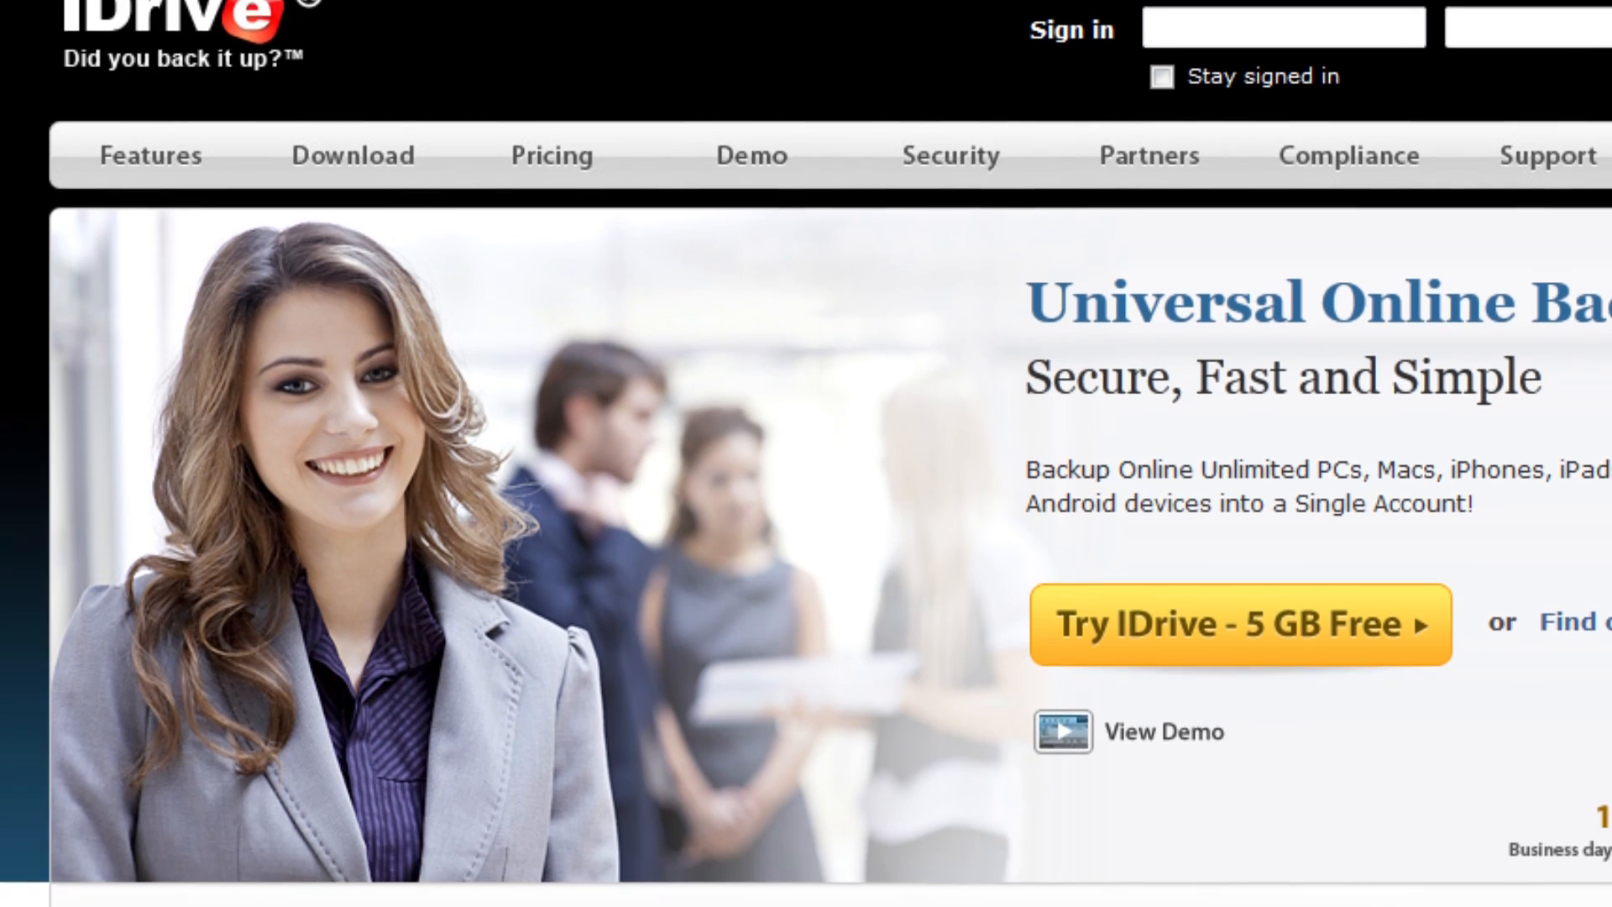
pyautogui.scroll(-3)
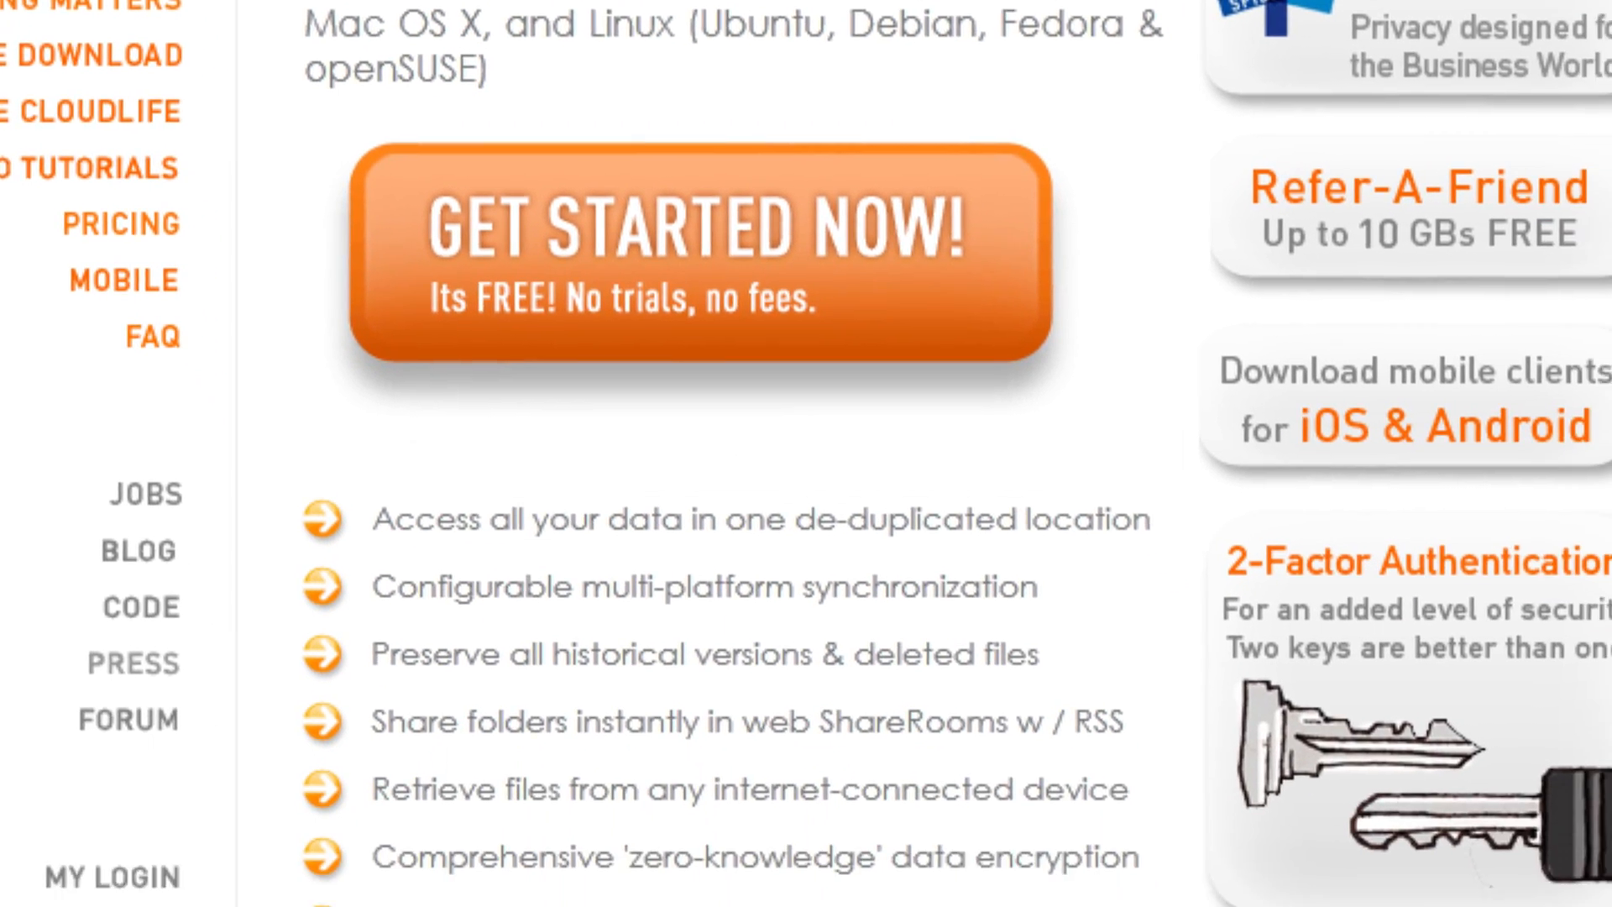
pyautogui.scroll(3)
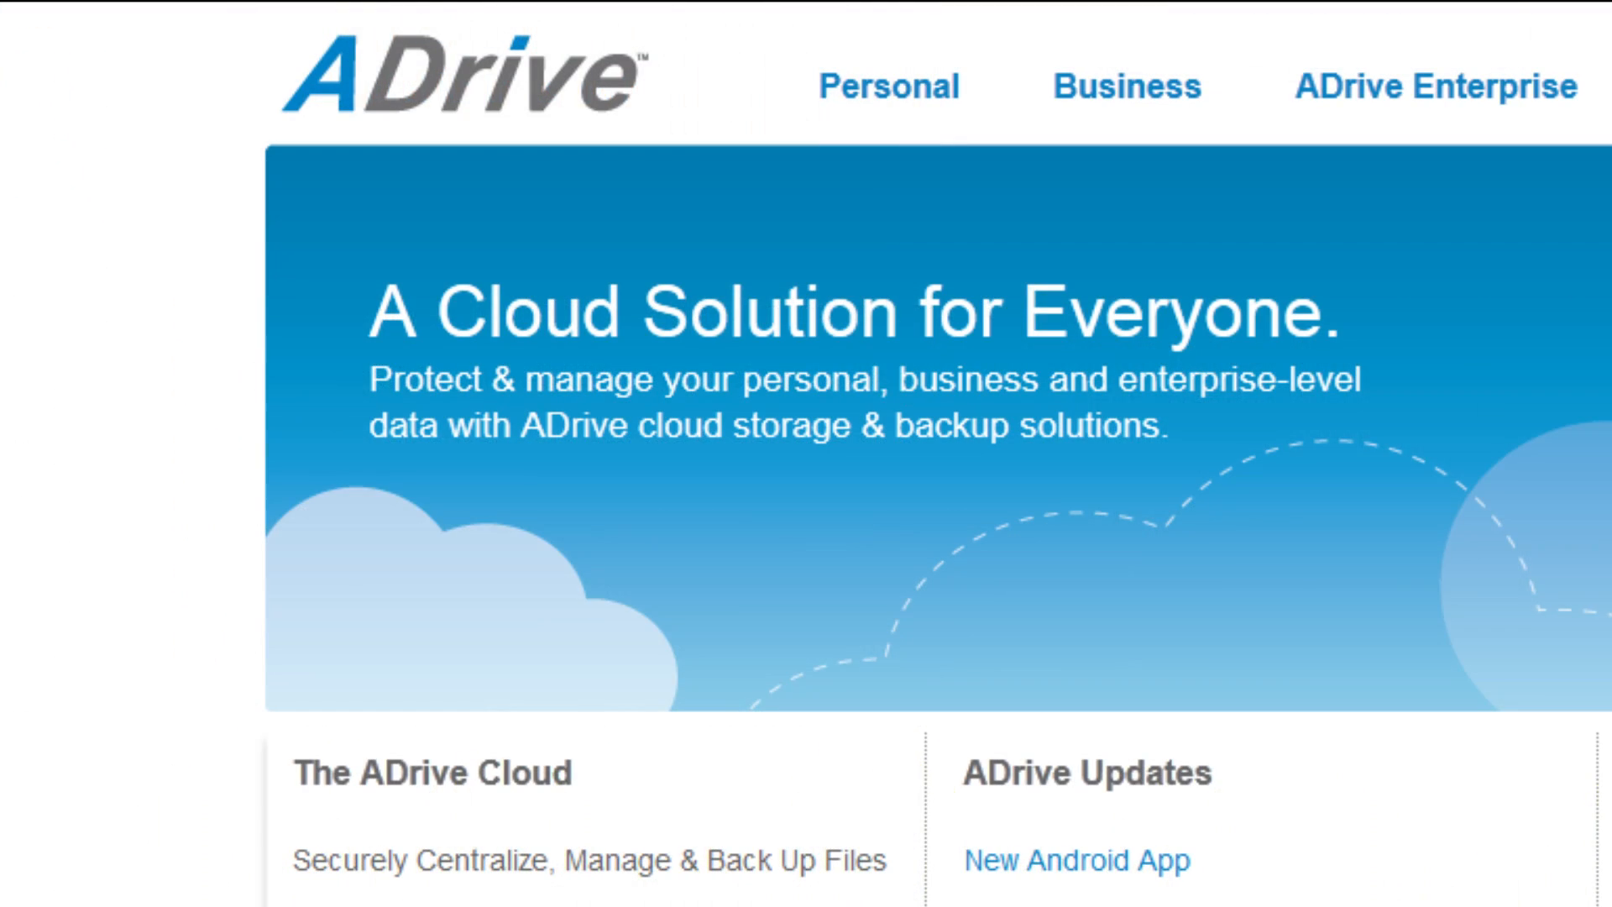
pyautogui.scroll(-3)
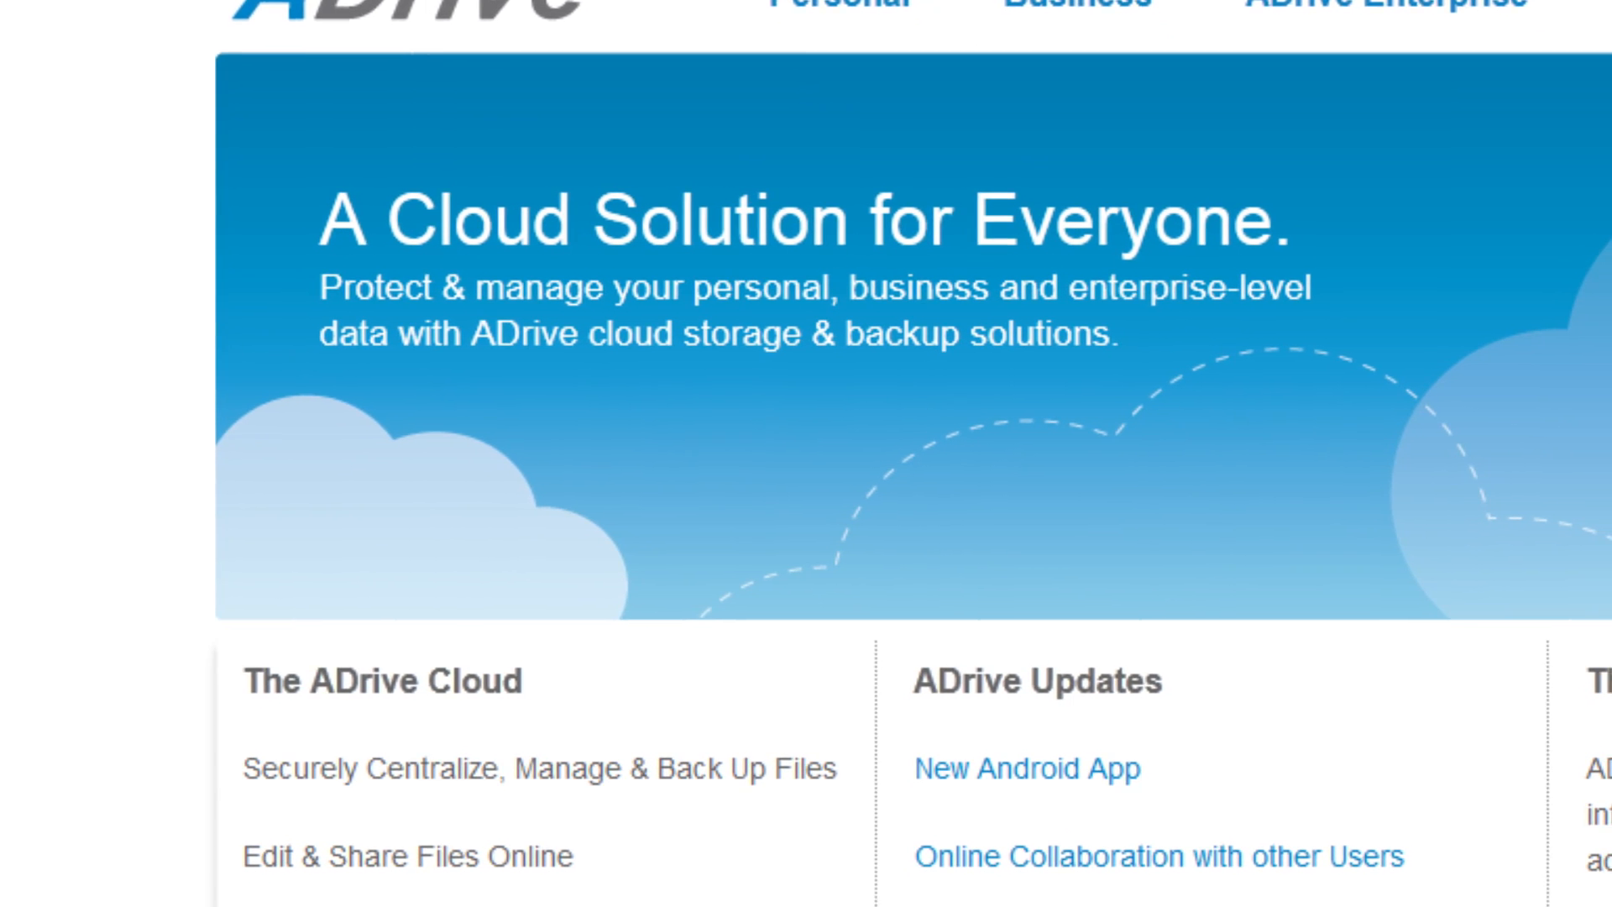
pyautogui.scroll(-3)
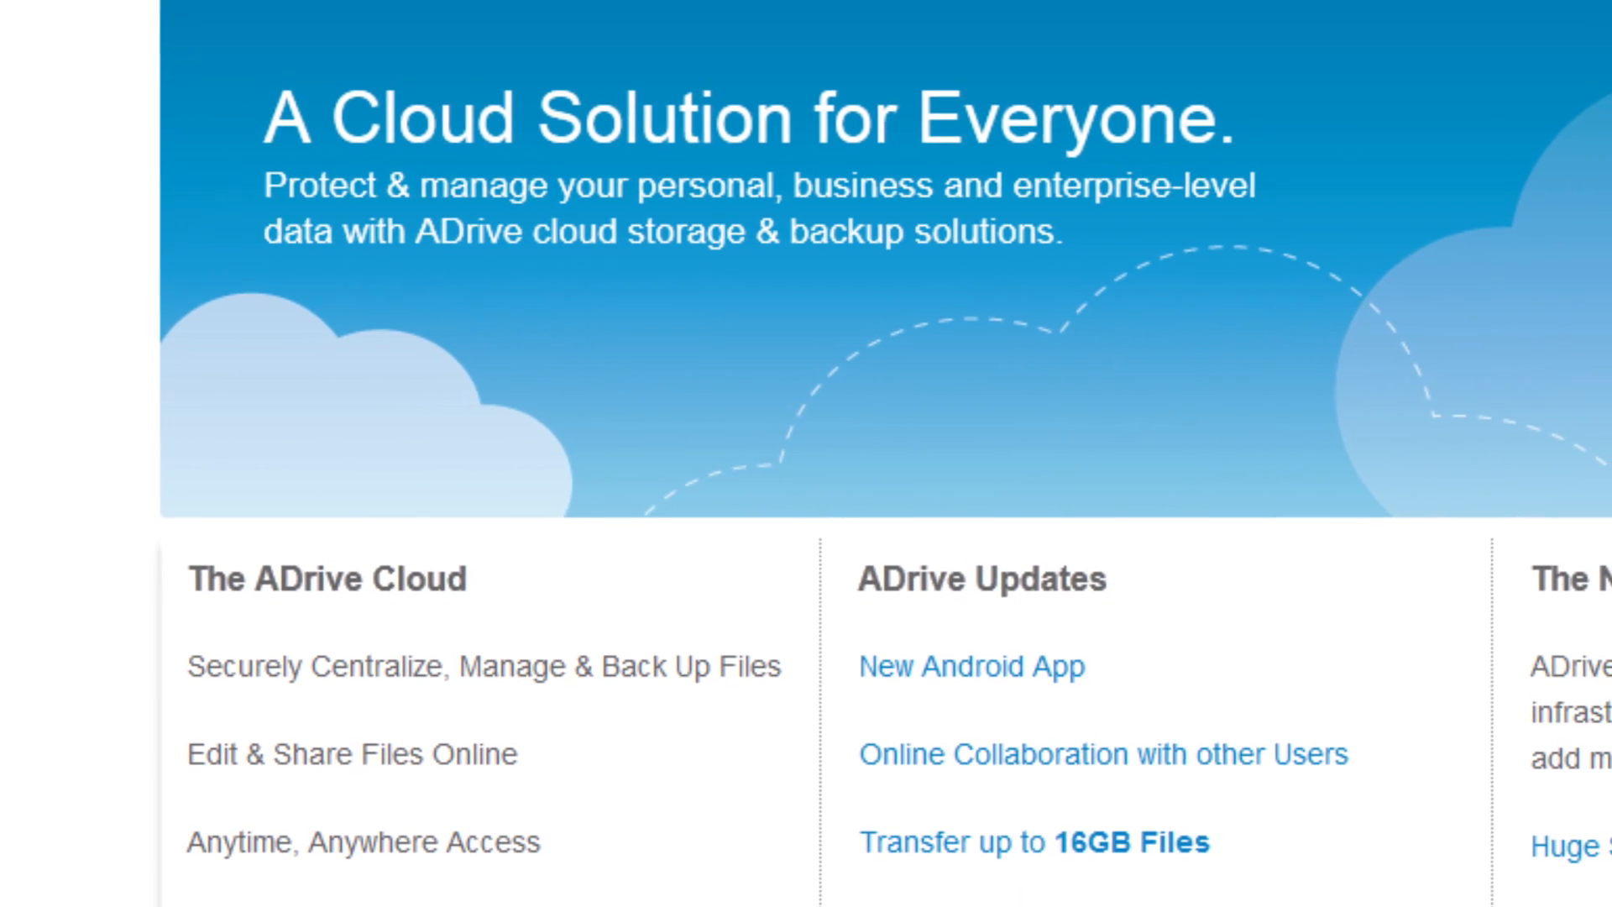
pyautogui.scroll(-3)
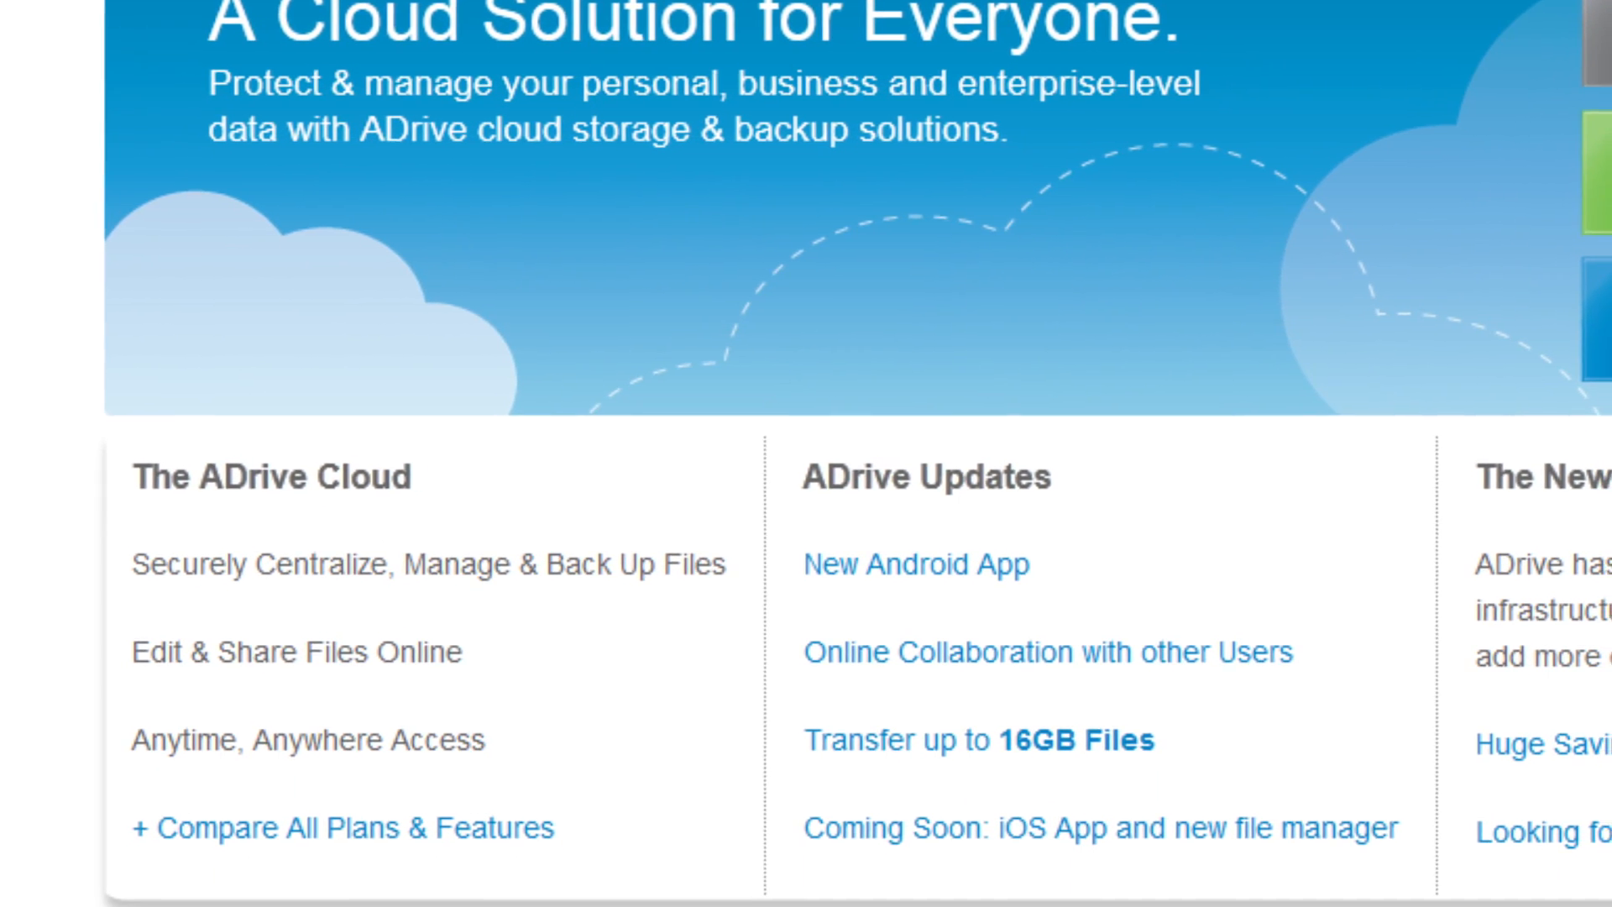
pyautogui.scroll(-3)
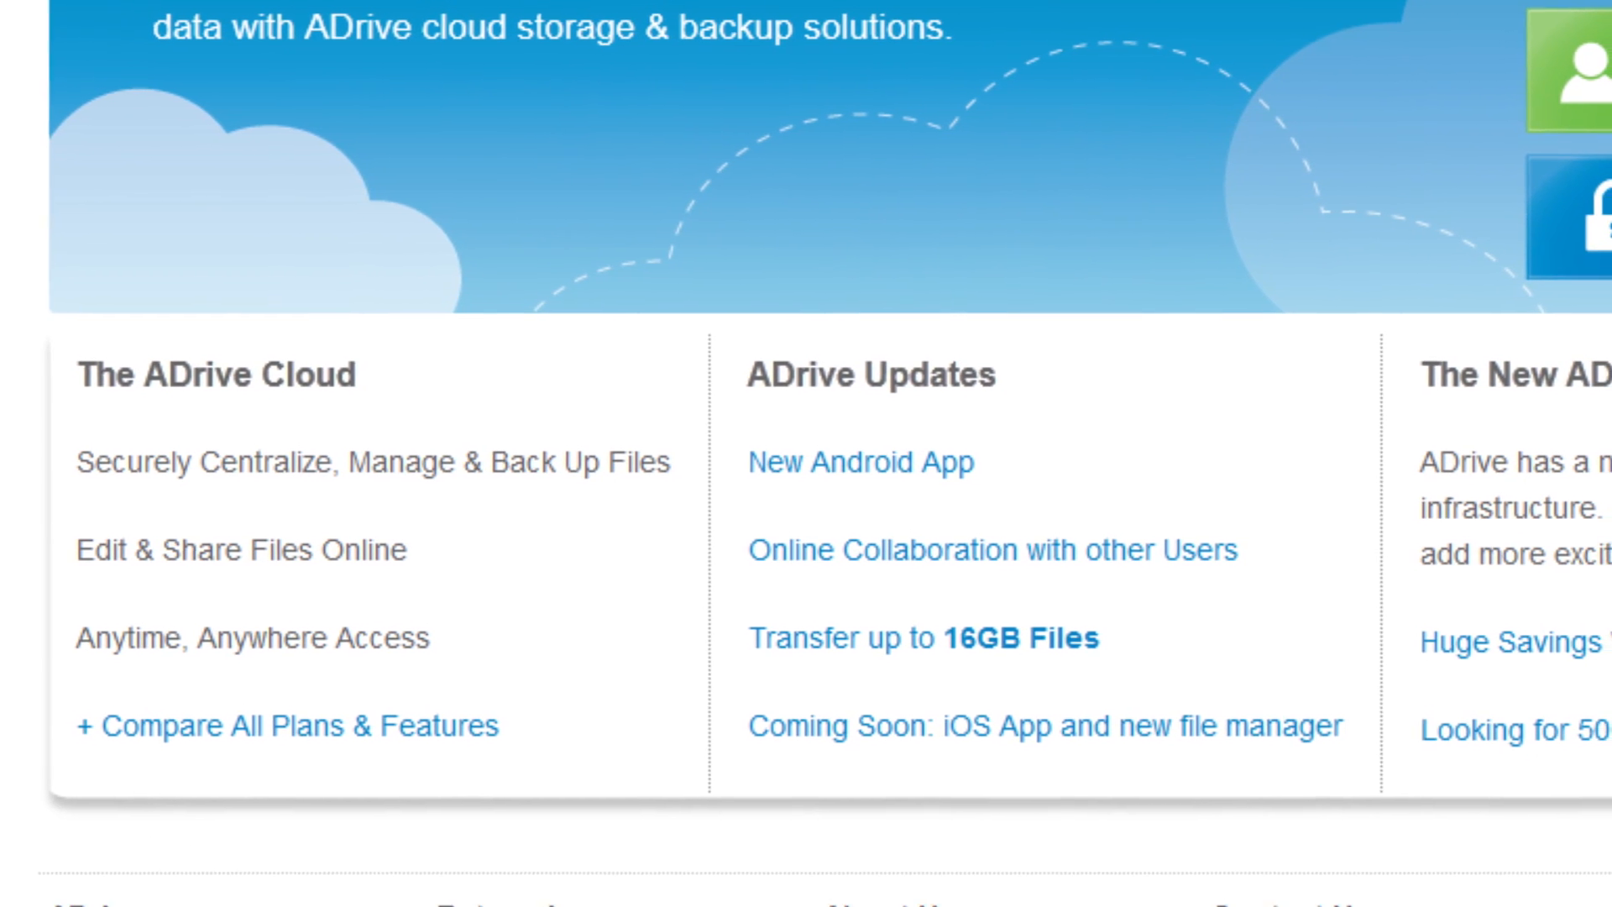
pyautogui.scroll(-3)
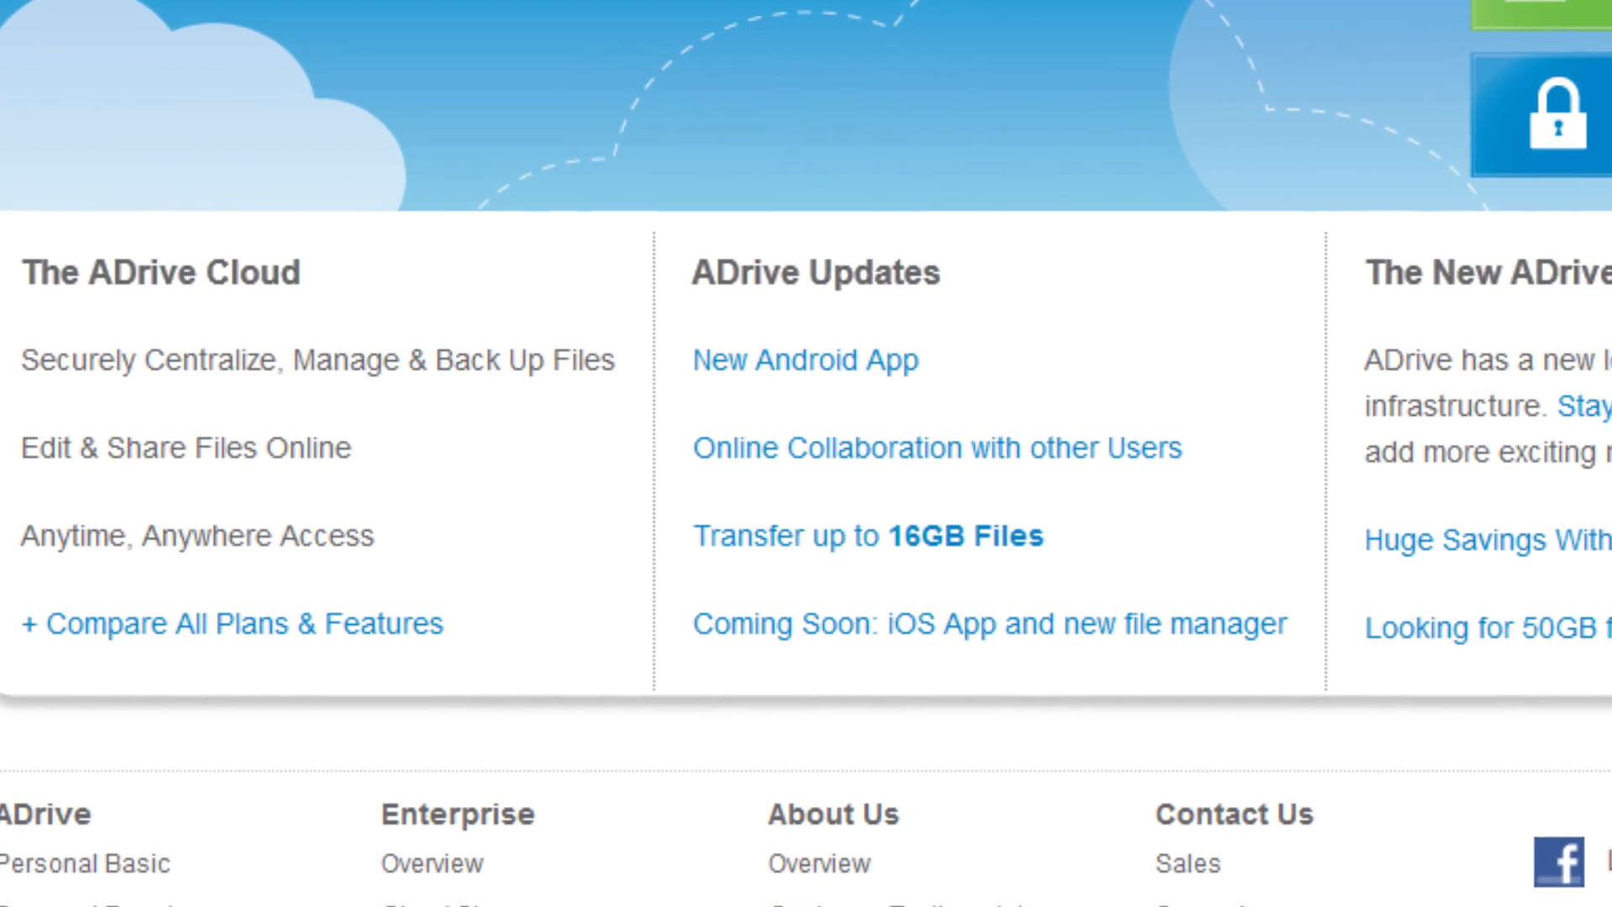
pyautogui.scroll(-3)
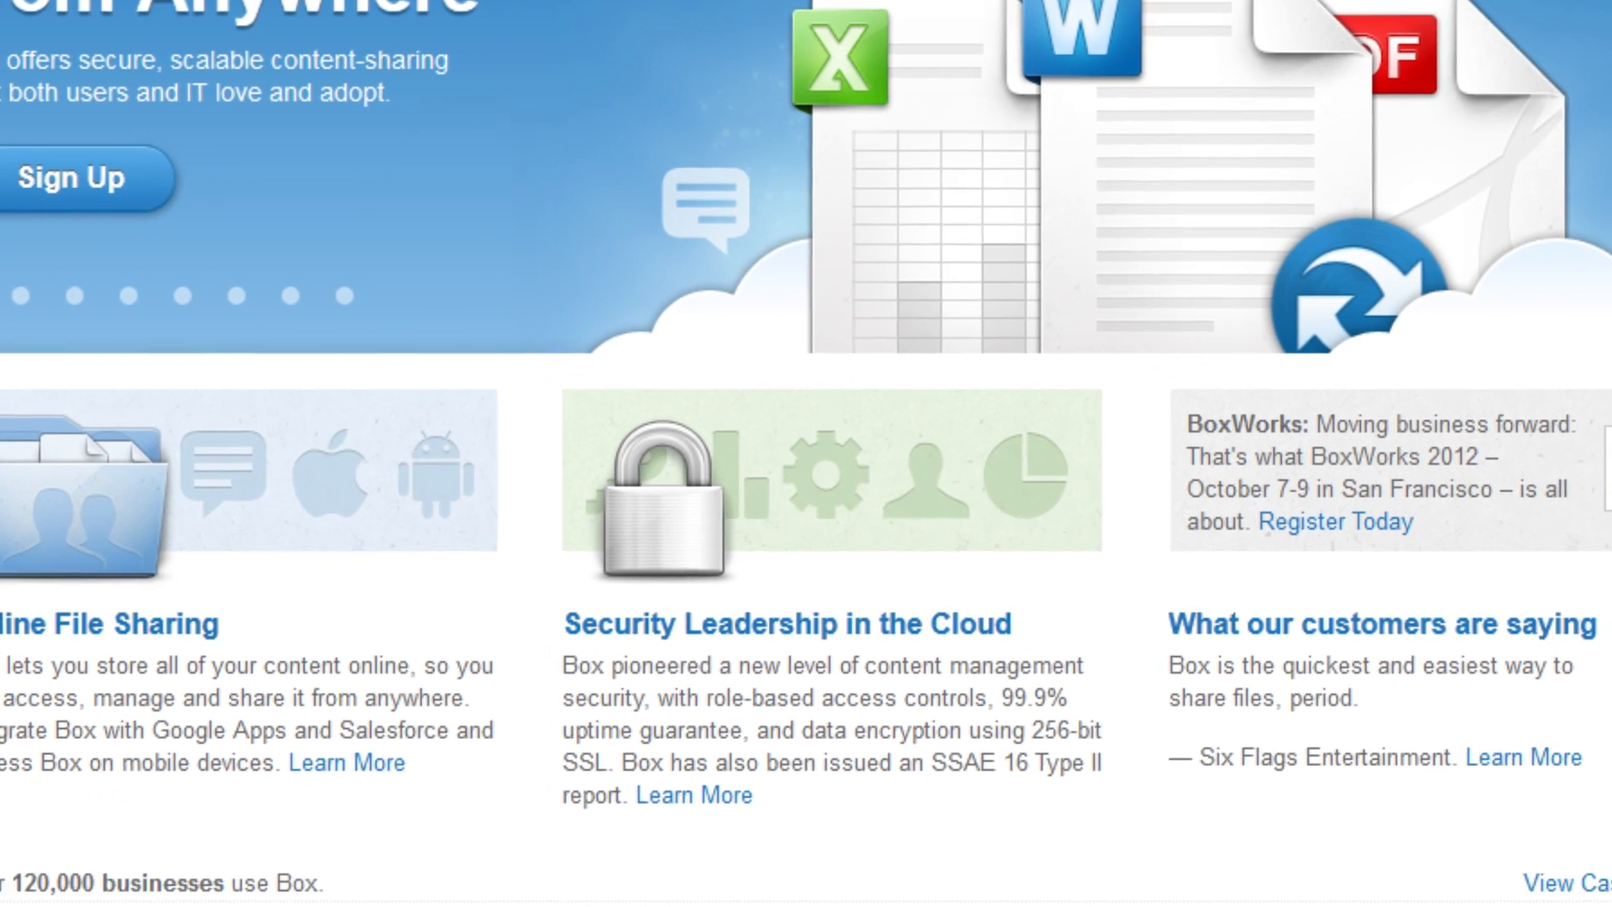
pyautogui.scroll(-3)
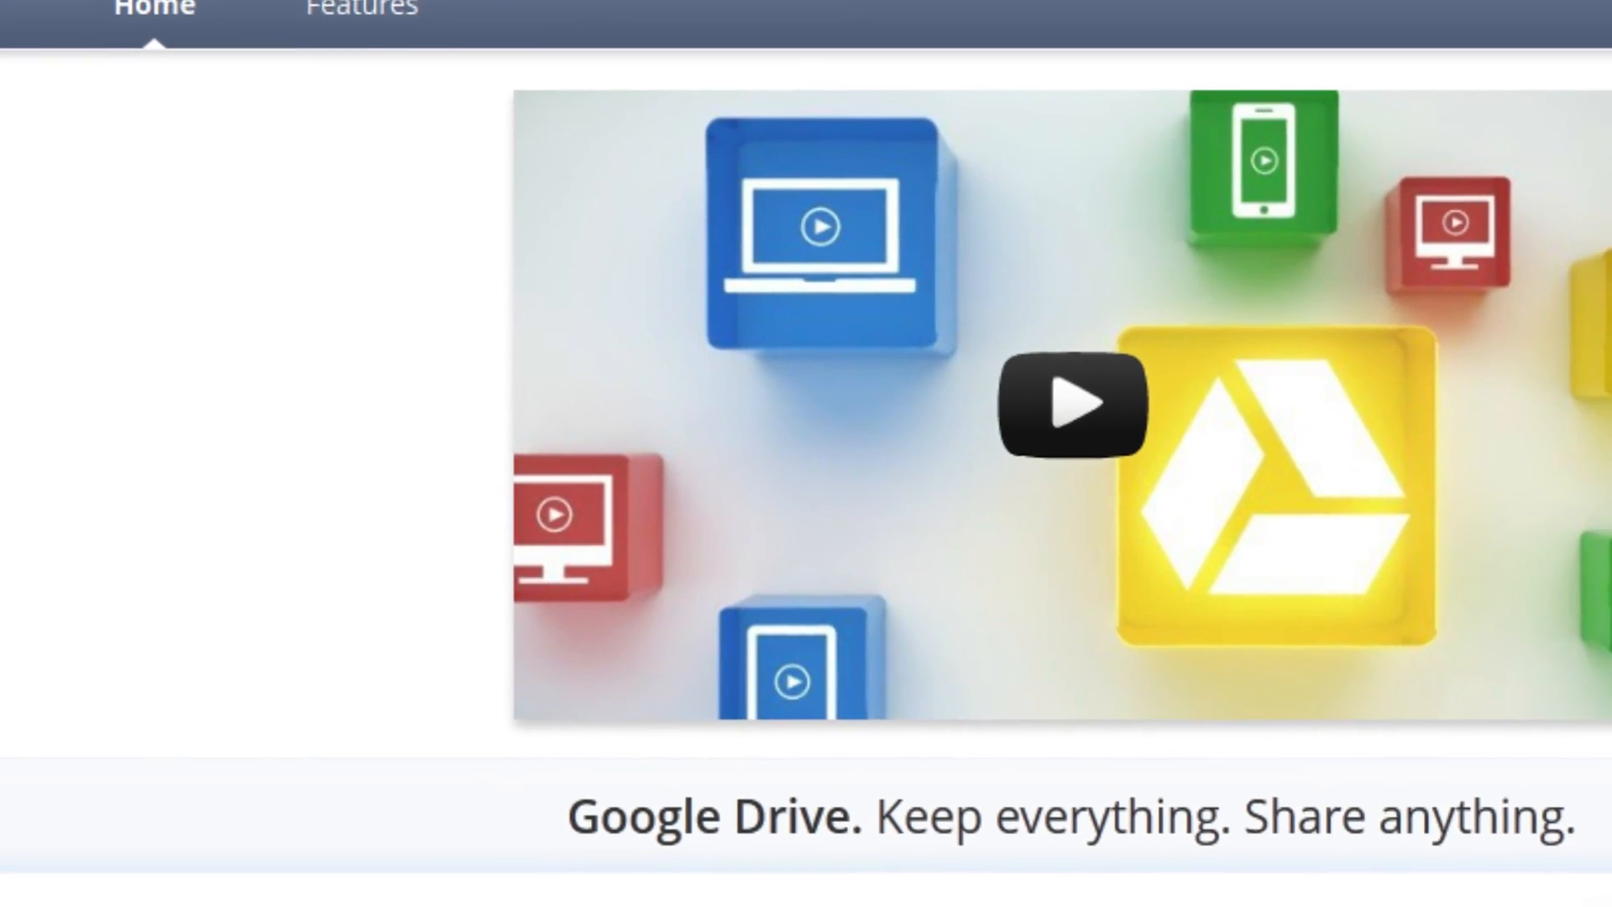
pyautogui.scroll(-3)
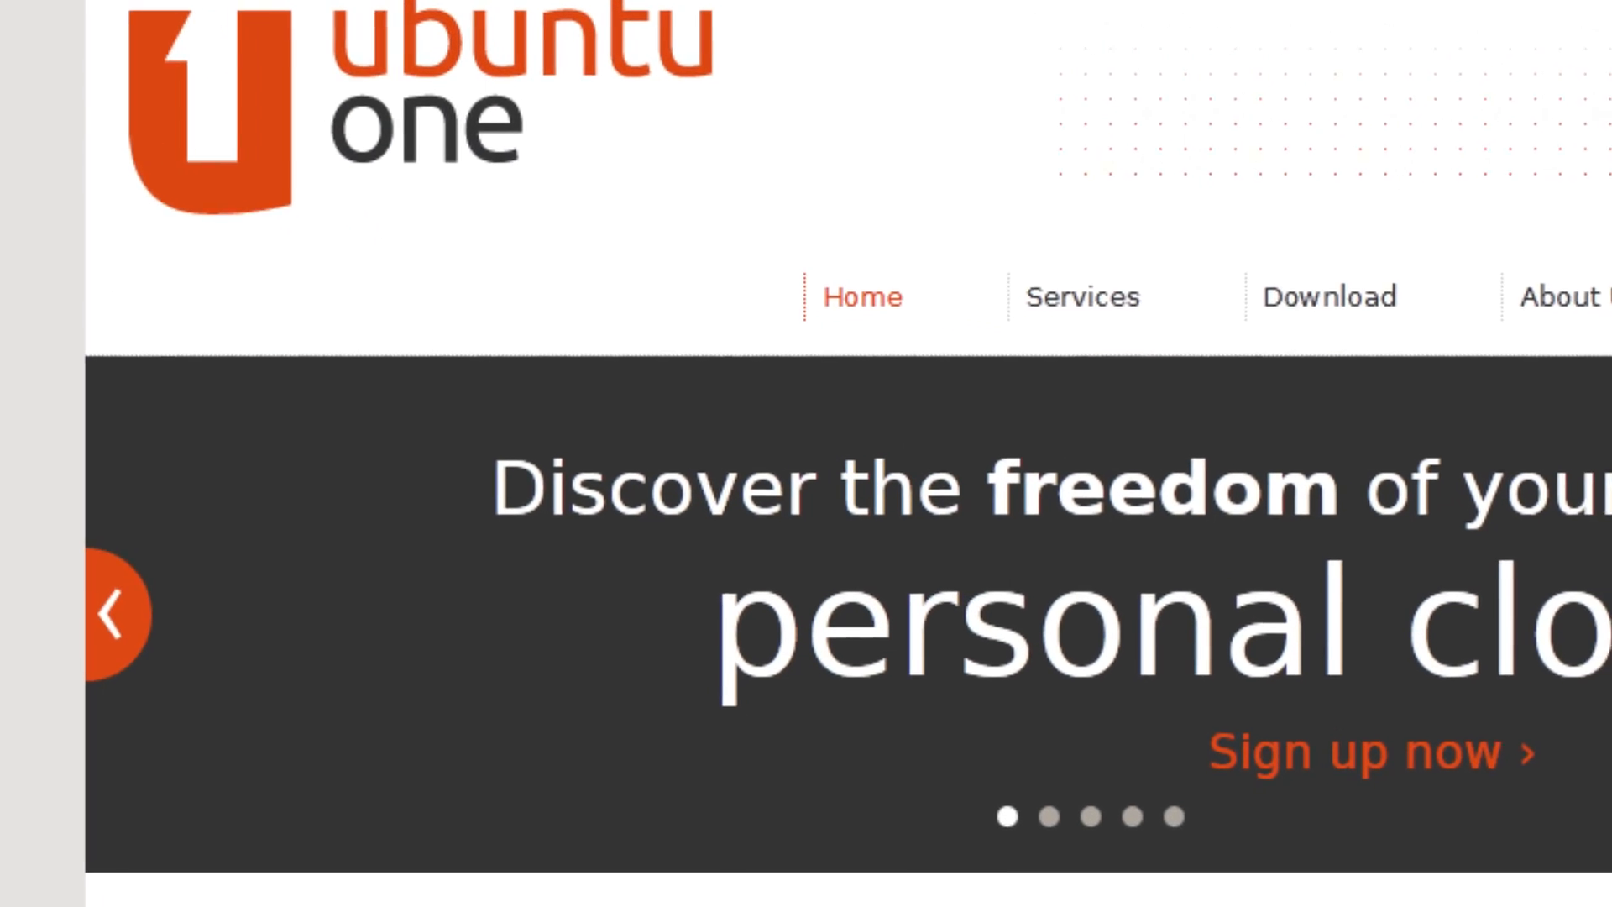
pyautogui.scroll(-3)
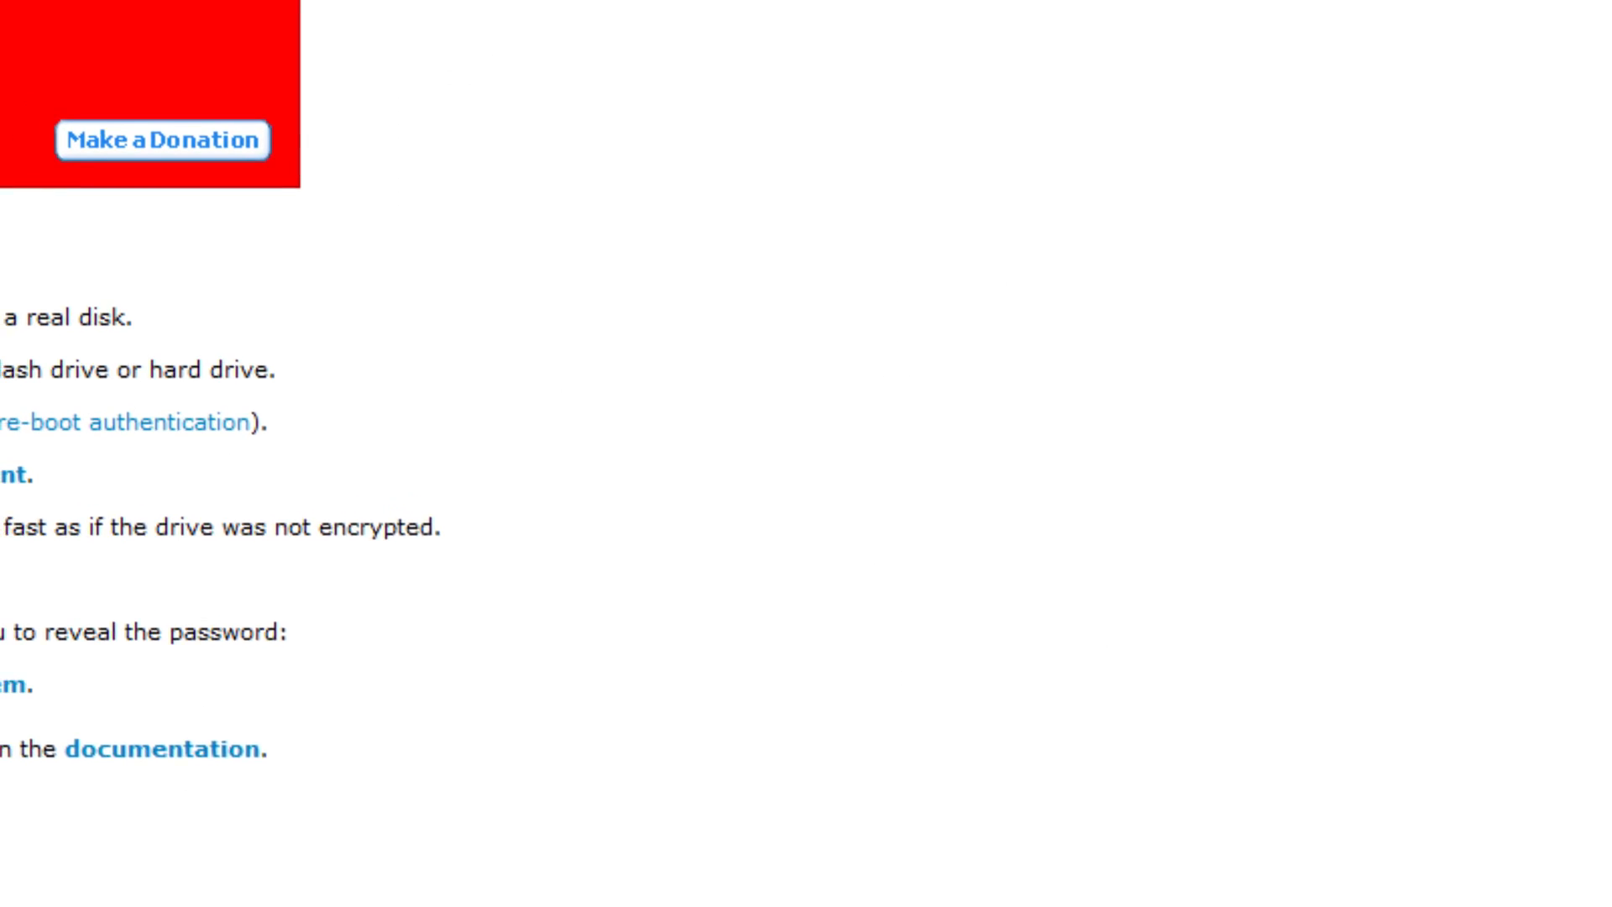
pyautogui.scroll(-3)
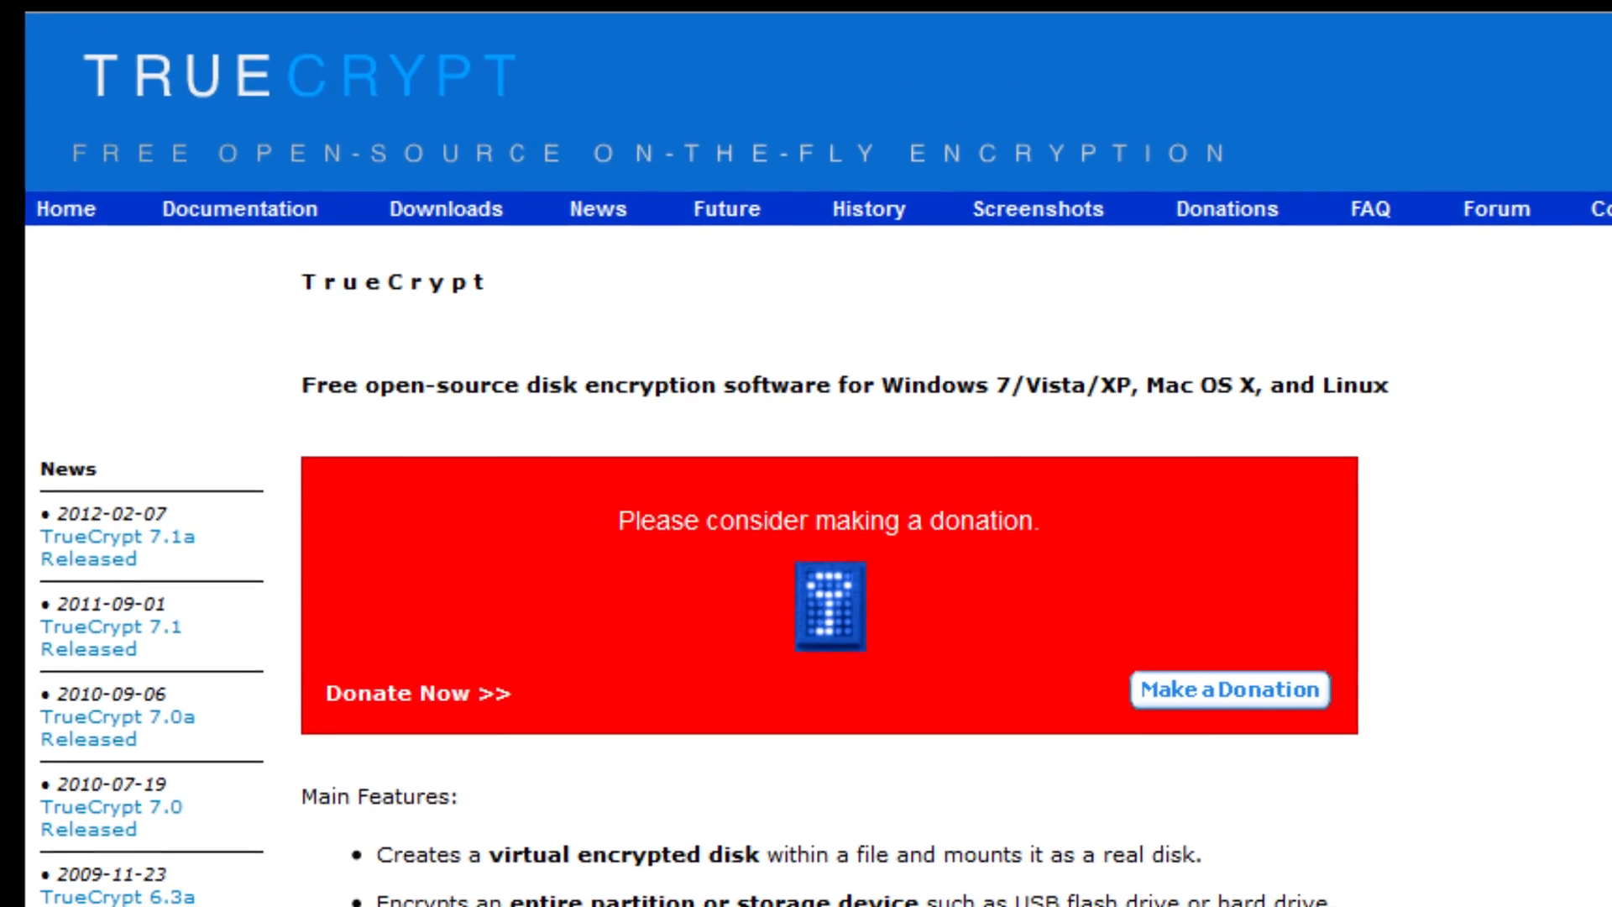
pyautogui.scroll(-3)
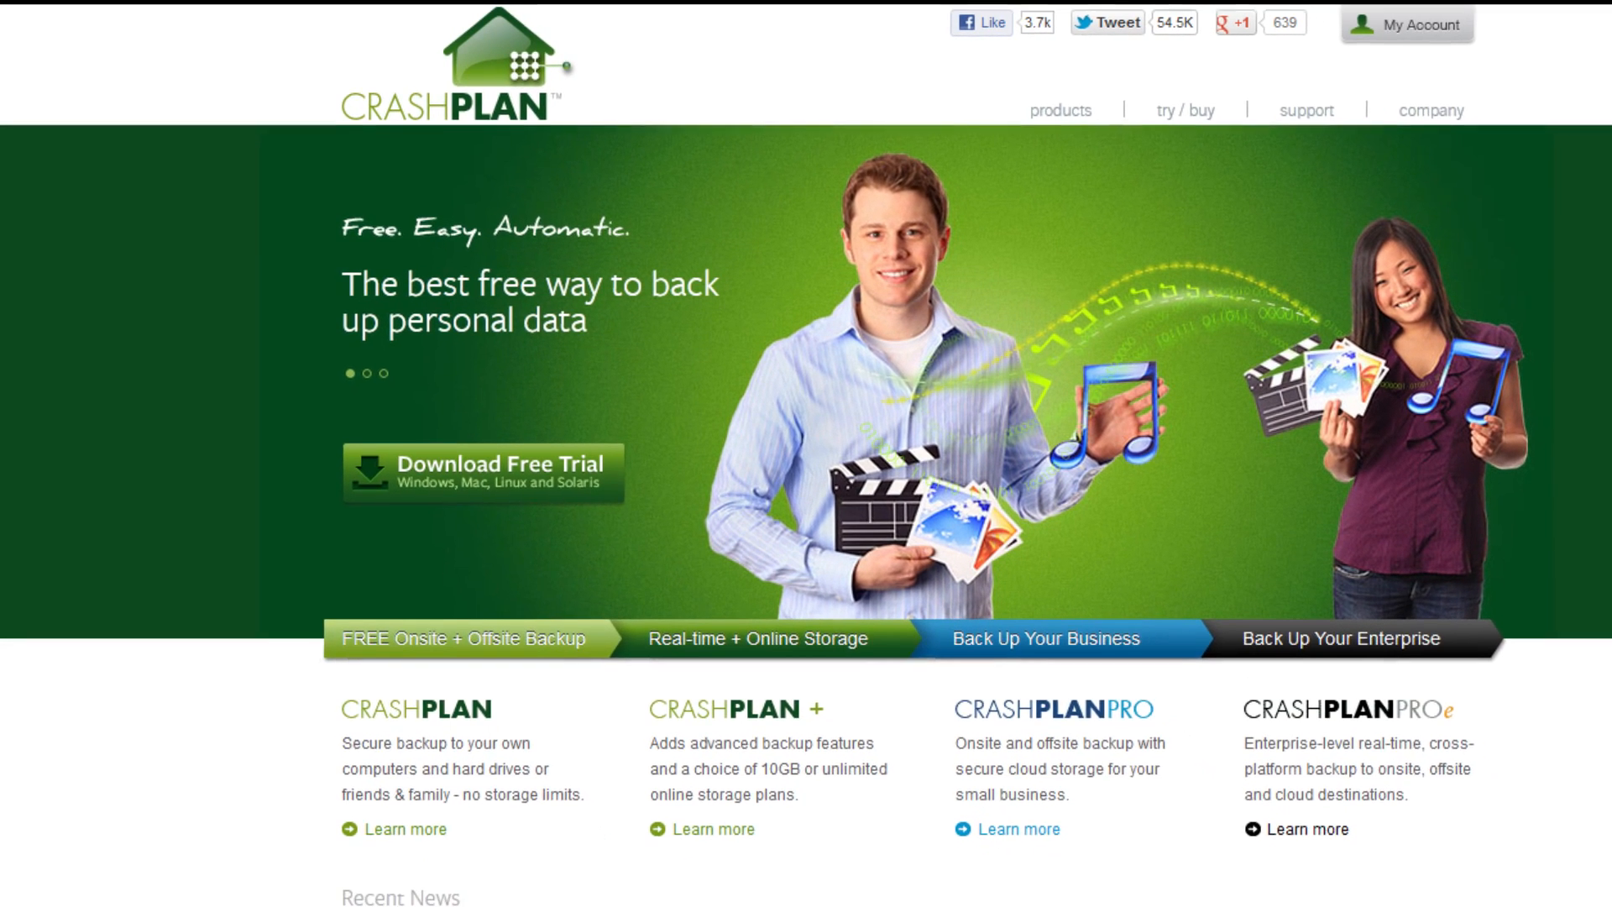
pyautogui.scroll(-3)
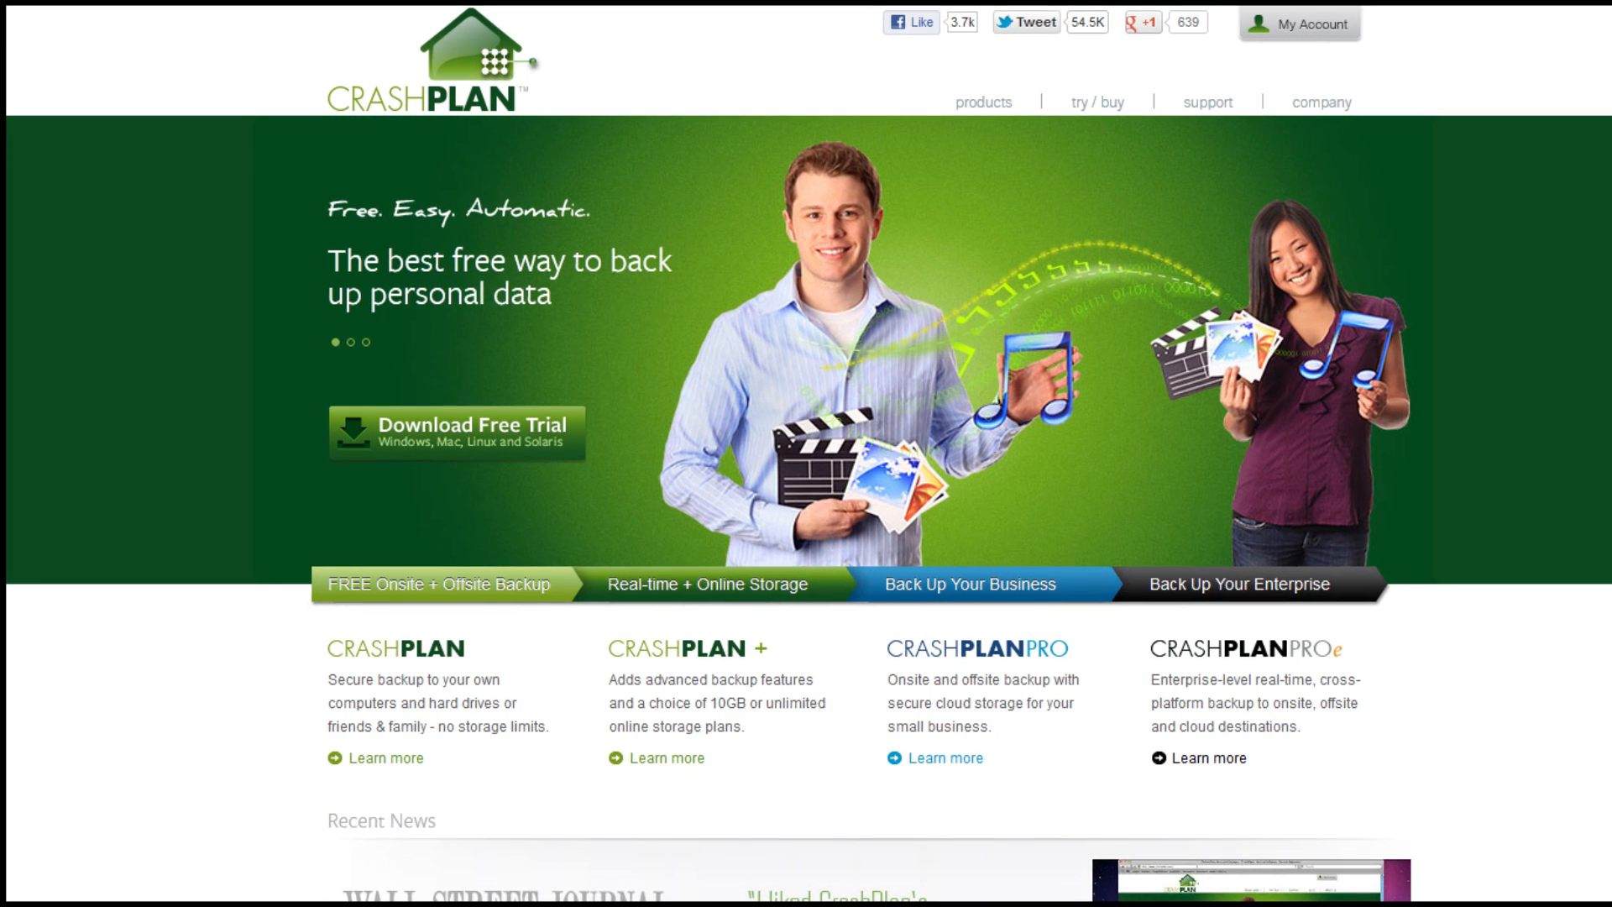